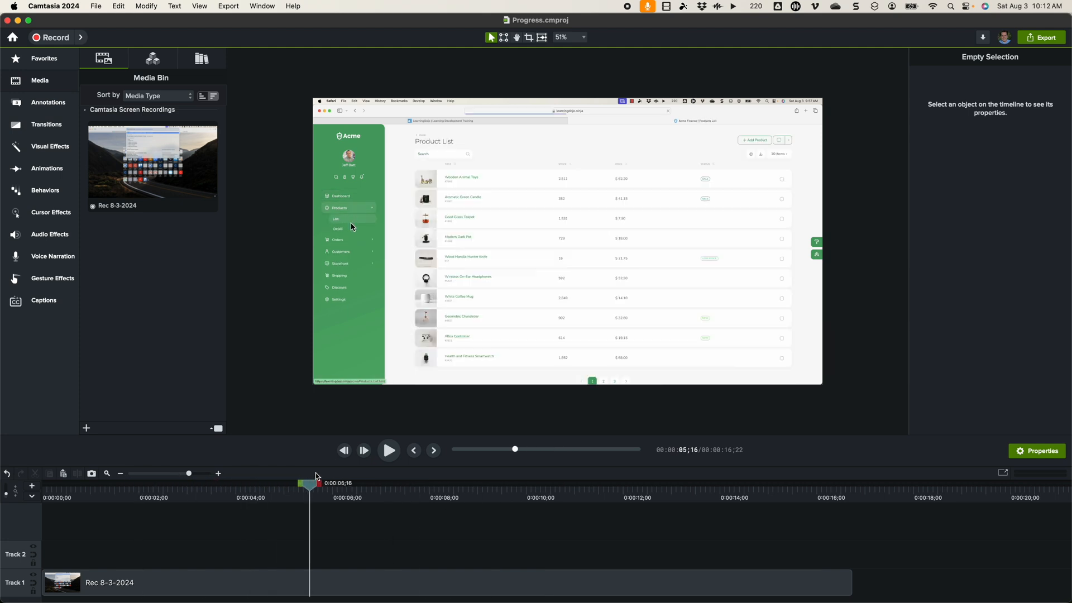
Return the playhead to the dashboard moment and show the Camtasia Assets library
left_click_drag(309, 483, 284, 483)
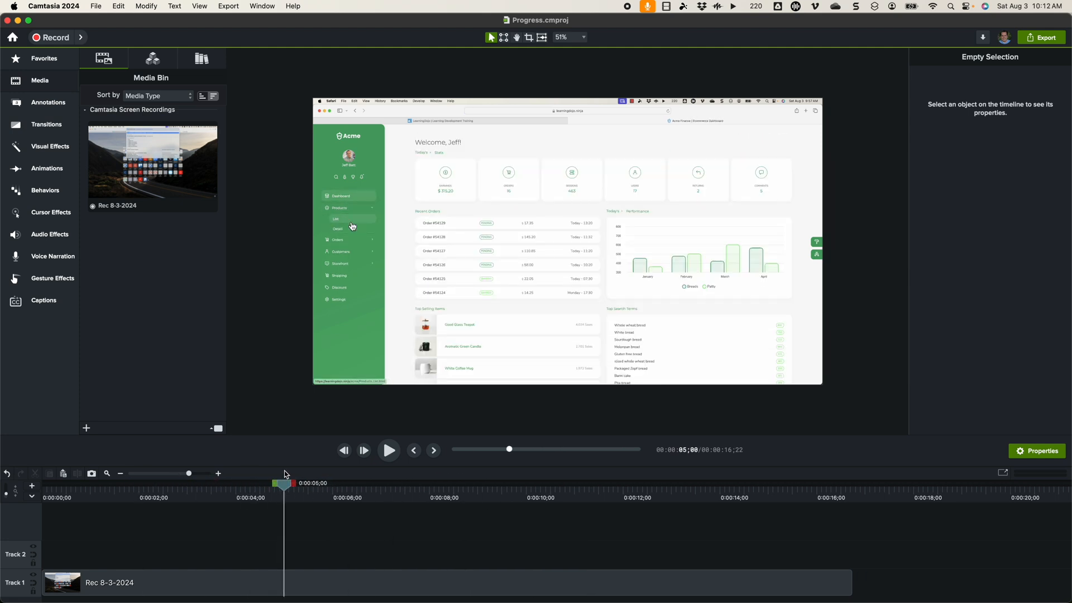
mouse_move(294, 471)
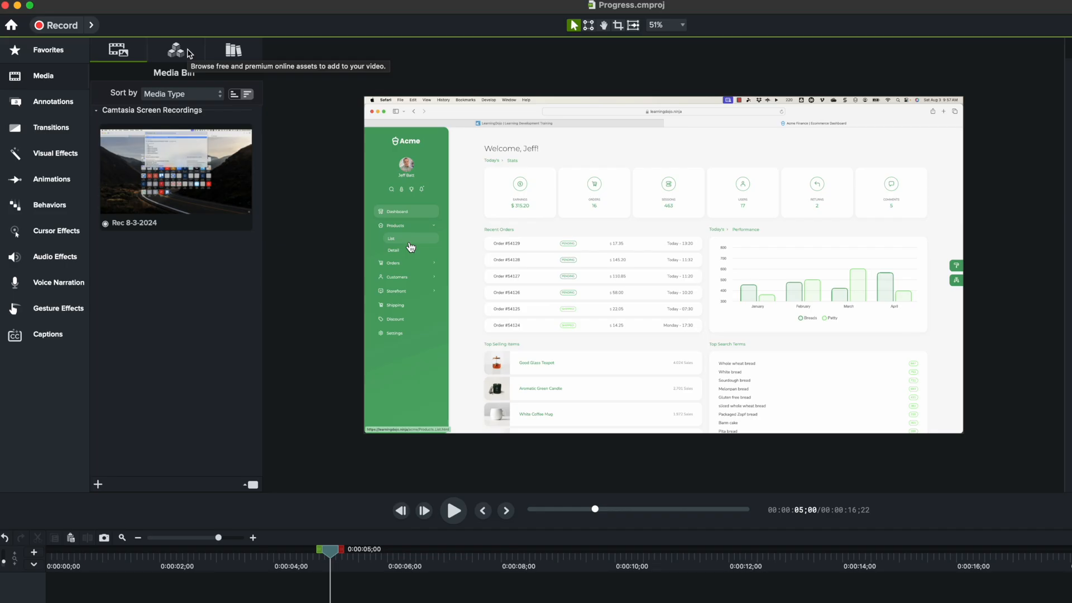
left_click(175, 50)
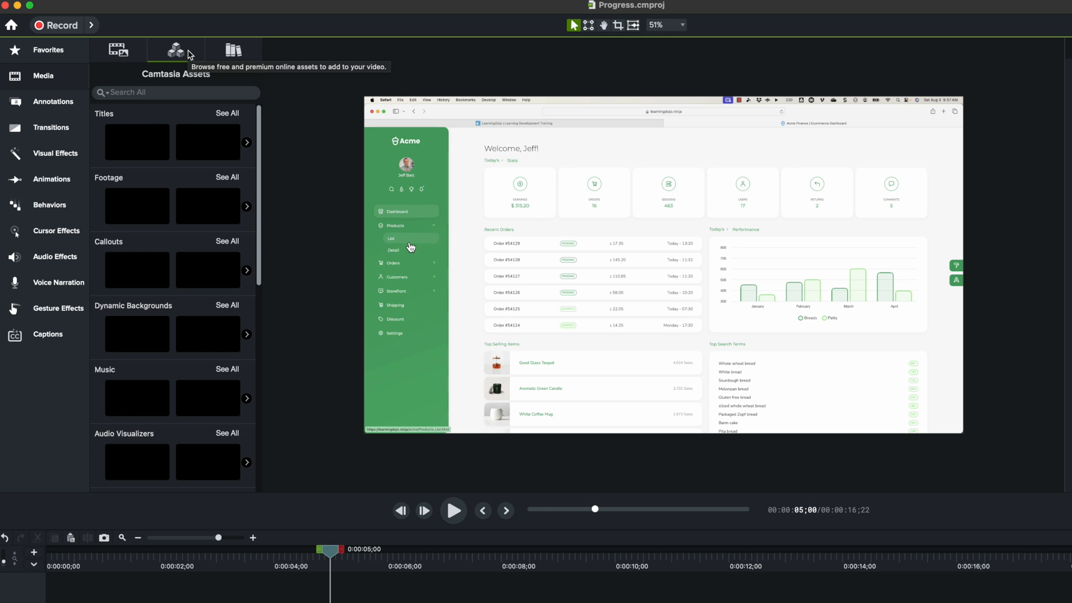
mouse_move(180, 410)
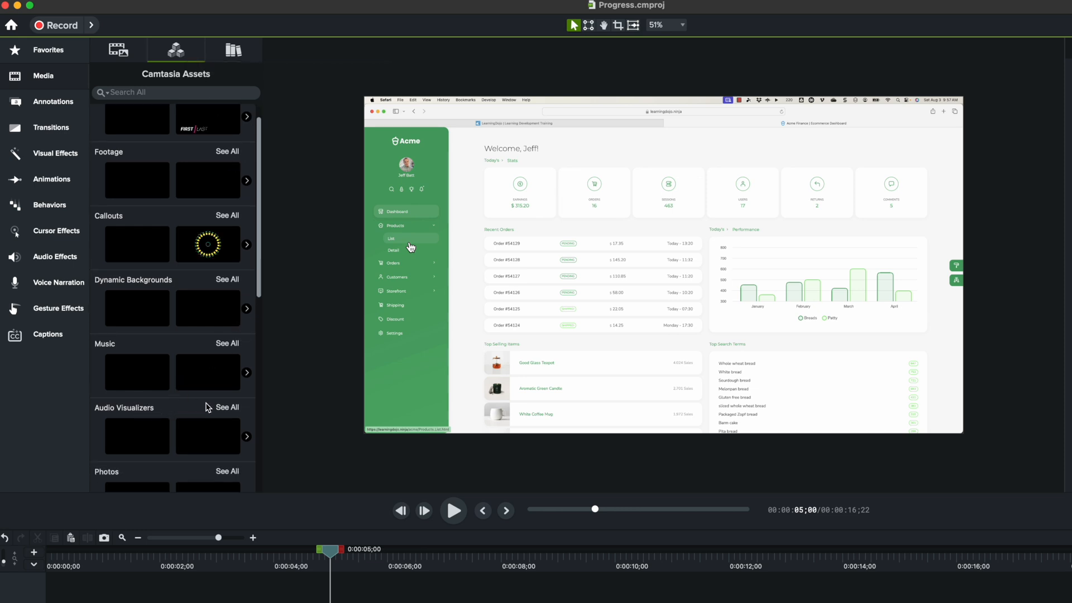
mouse_move(219, 409)
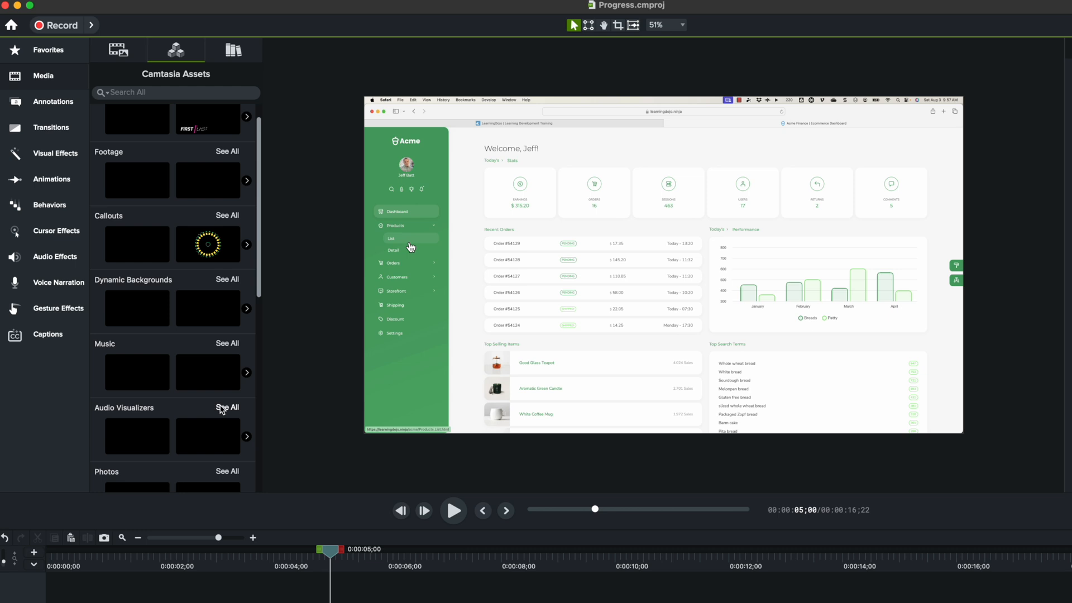
mouse_move(225, 410)
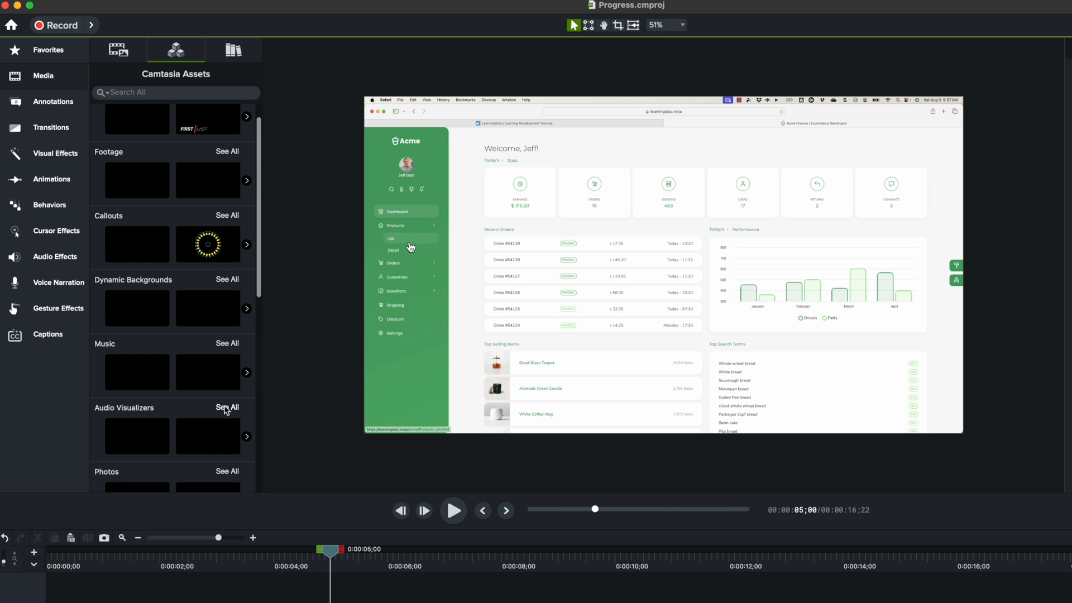
List every Audio Visualizers asset and scroll down to the Progress Bar styles
left_click(227, 408)
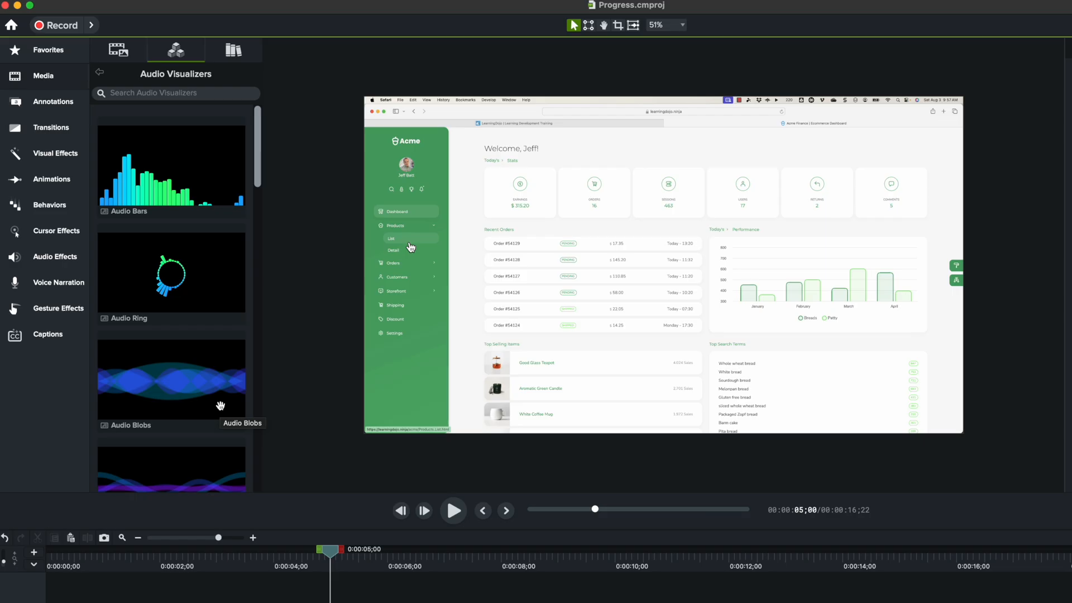
scroll("down", 3)
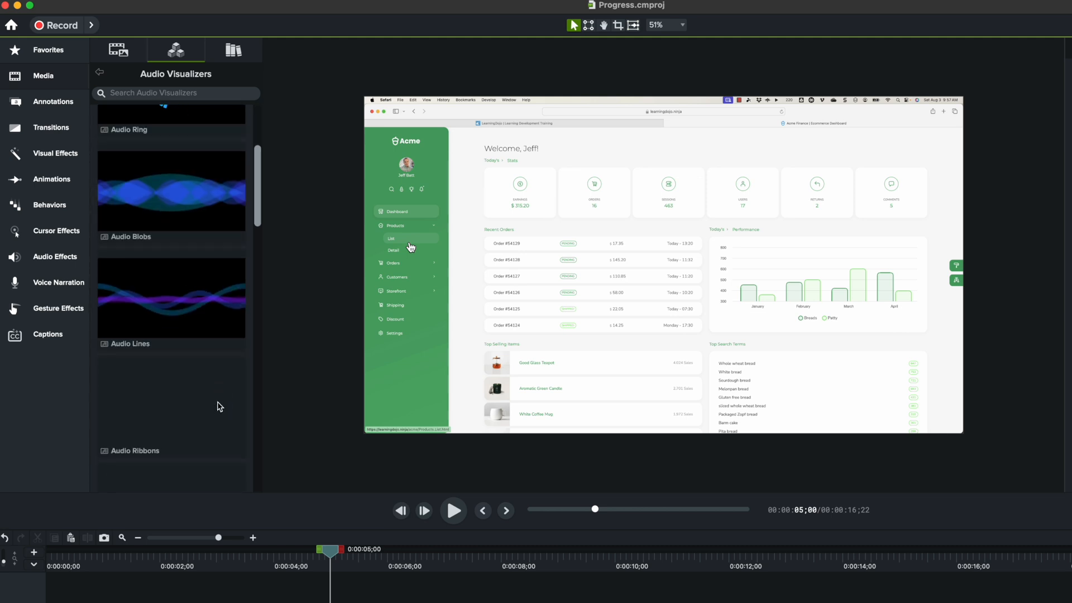
scroll("down", 3)
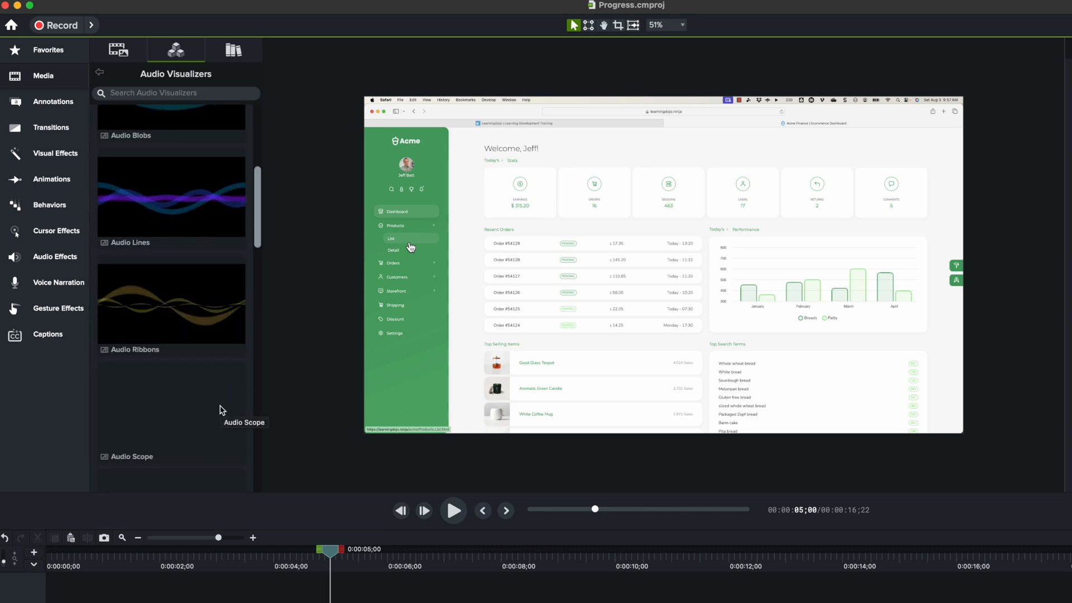
scroll("down", 3)
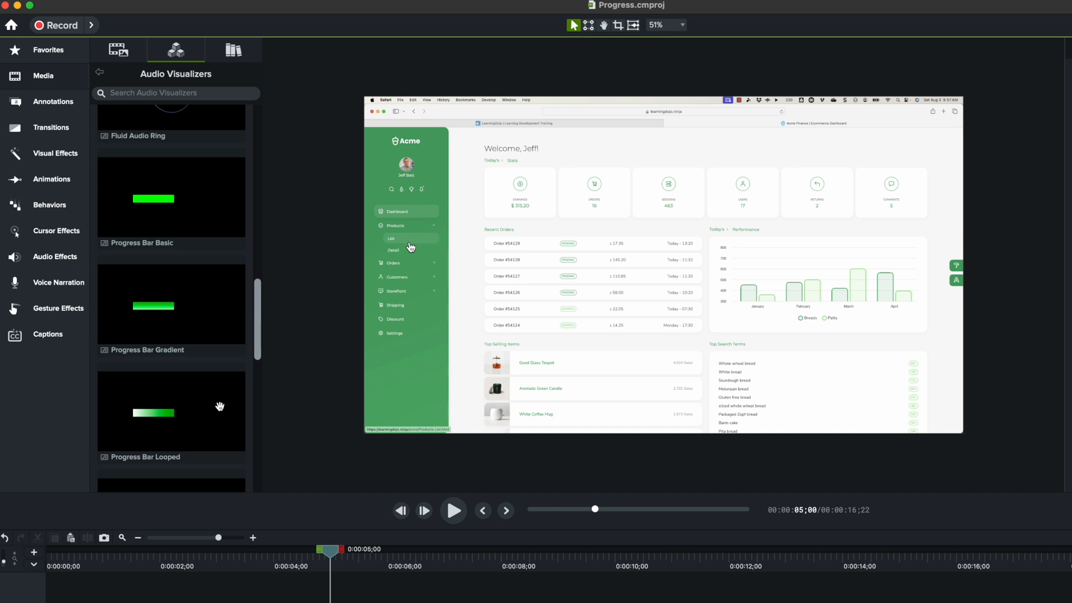
mouse_move(126, 176)
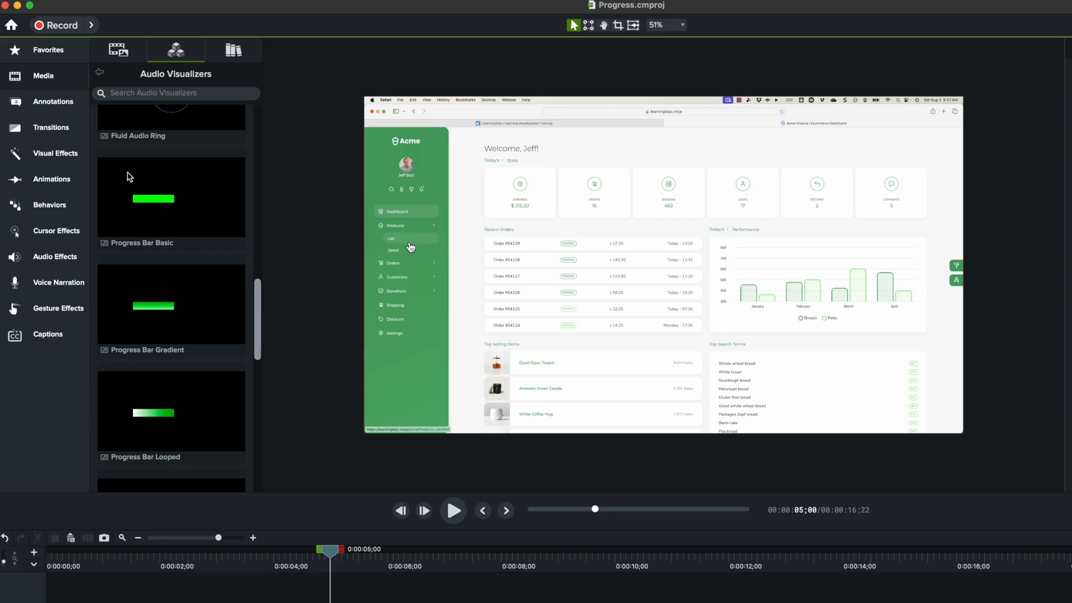
Add Progress Bar Basic to Track 2 and move the playhead to about 8 seconds
left_click(171, 197)
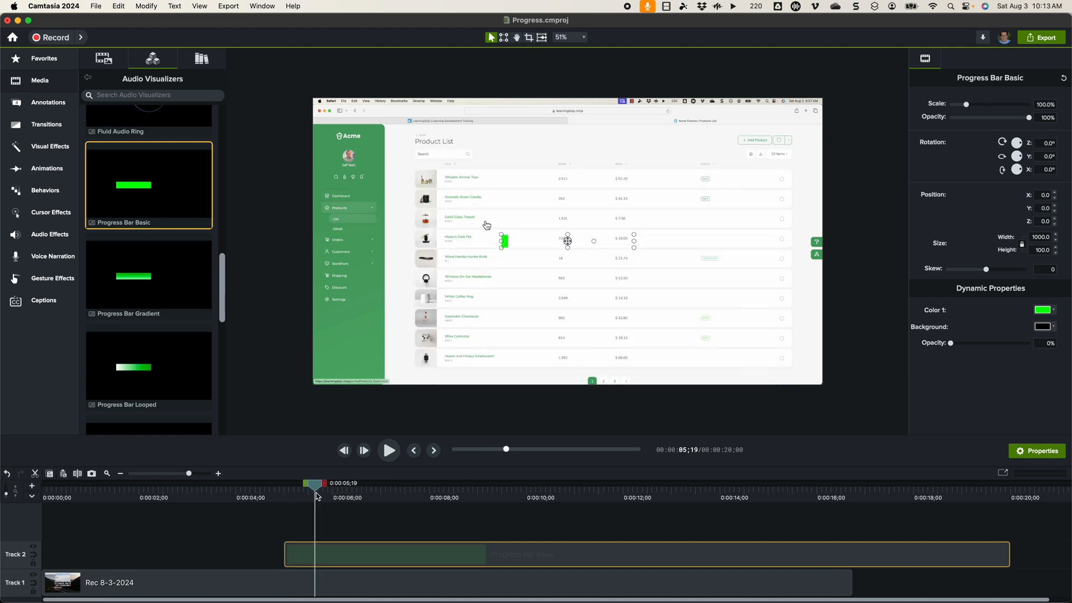
left_click_drag(313, 484, 473, 484)
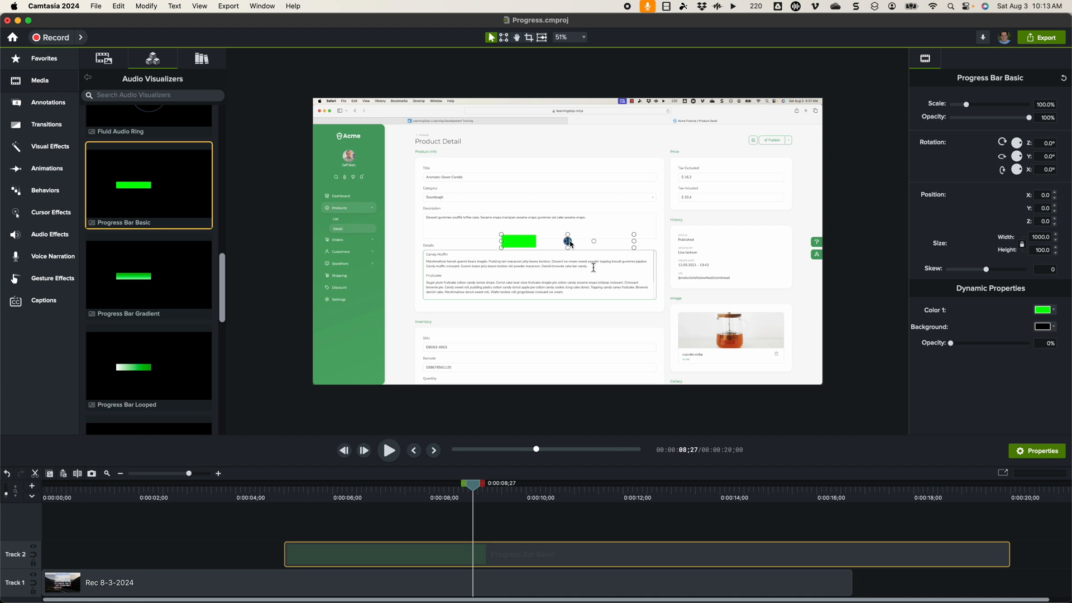
Place the progress bar as a thin strip spanning the full width along the bottom edge
left_click_drag(516, 241, 351, 367)
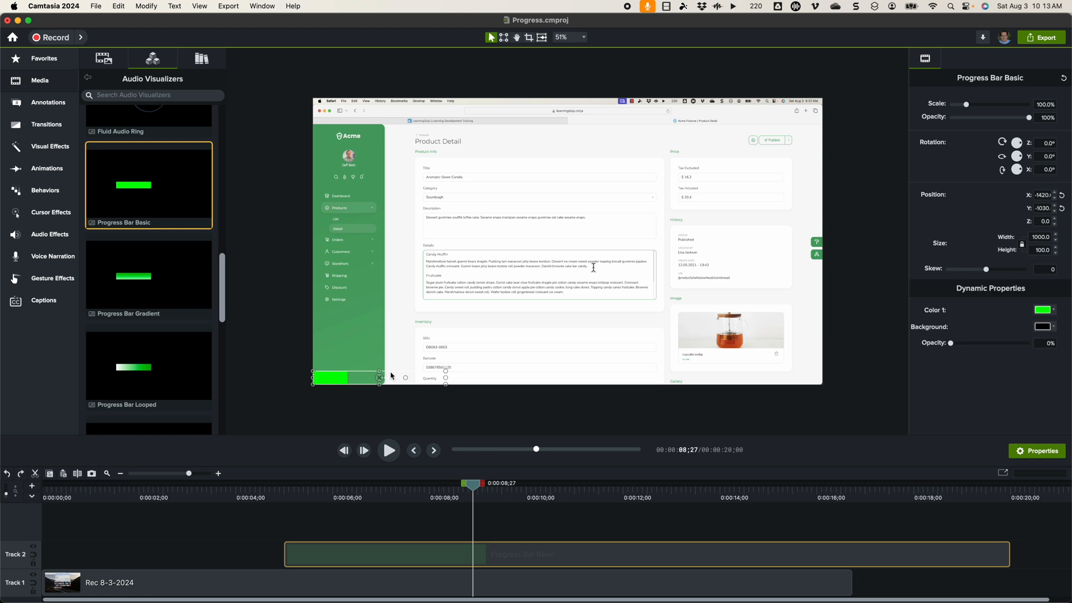
left_click_drag(405, 377, 779, 383)
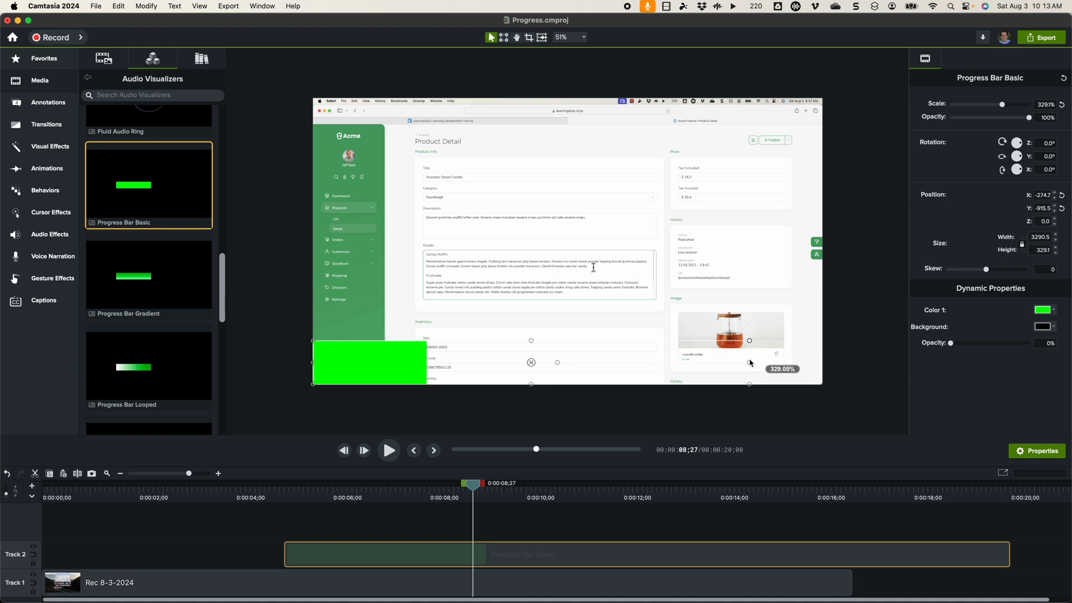
left_click_drag(750, 364, 737, 364)
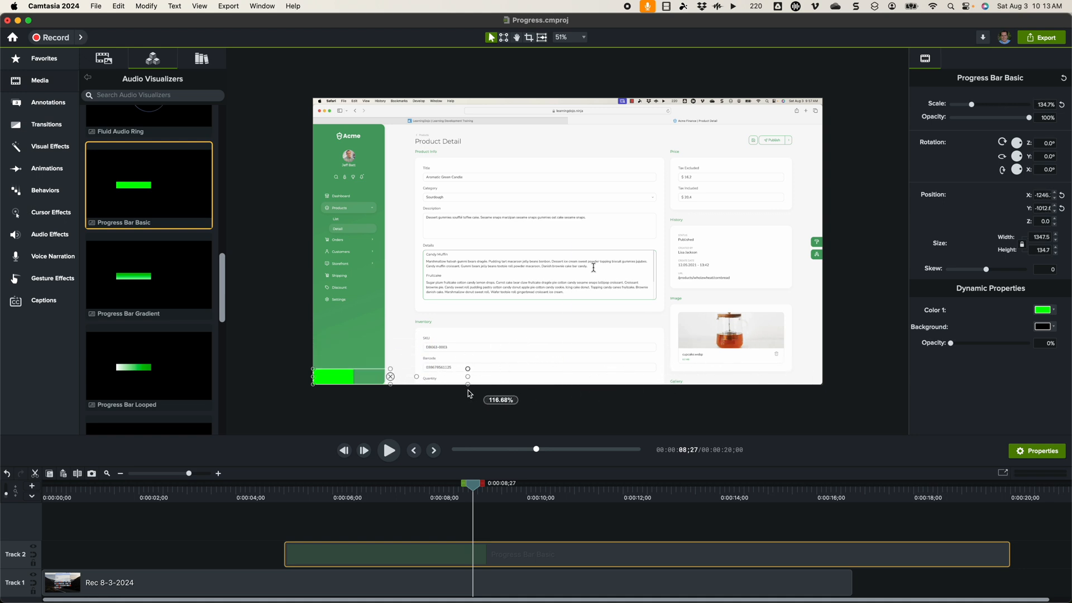
left_click_drag(468, 393, 468, 384)
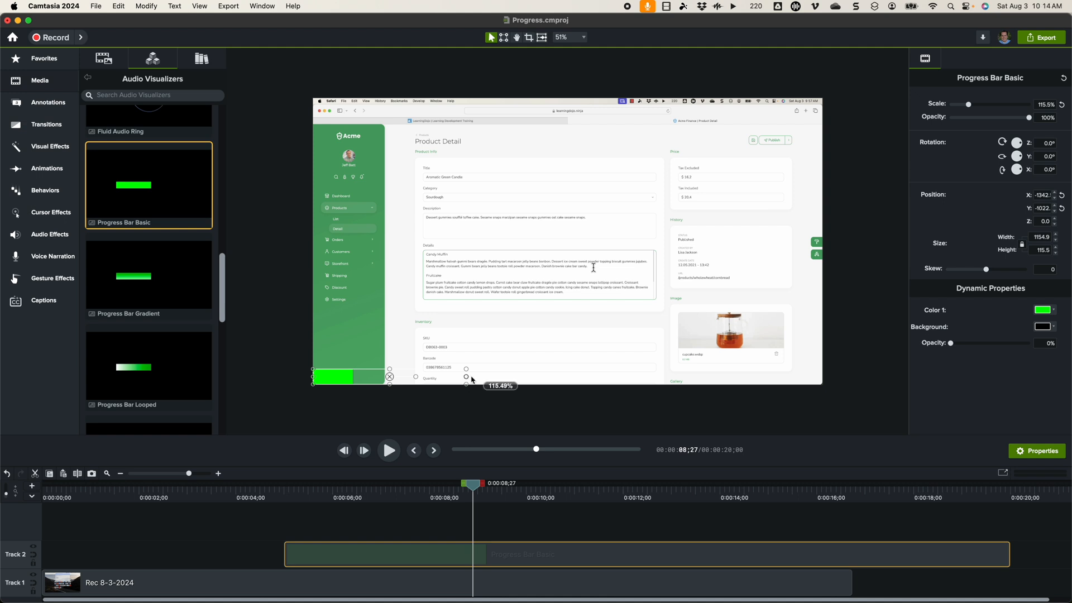
left_click_drag(468, 376, 814, 388)
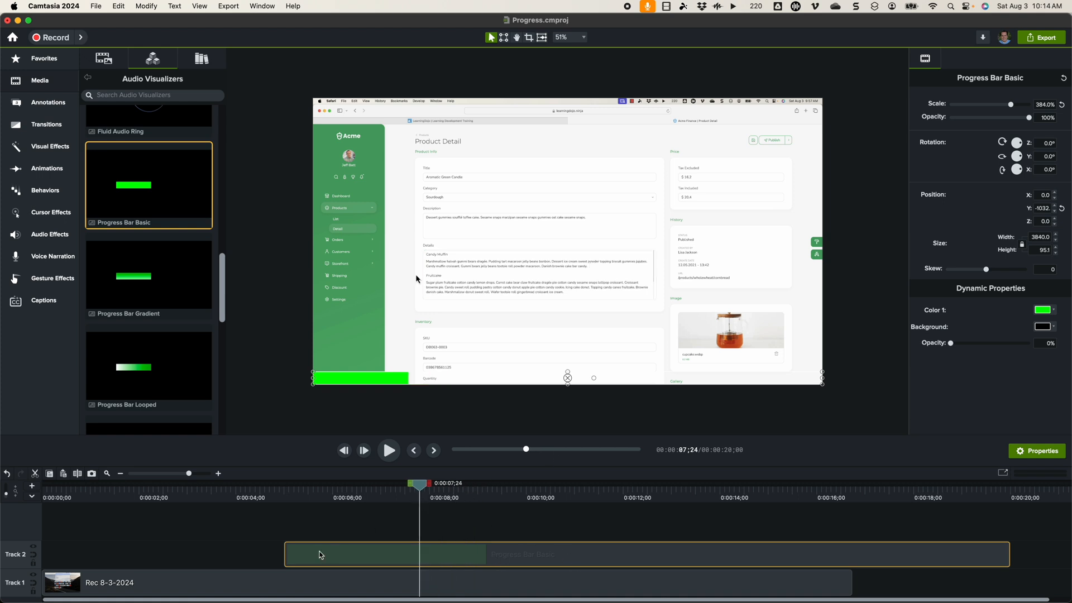
mouse_move(314, 559)
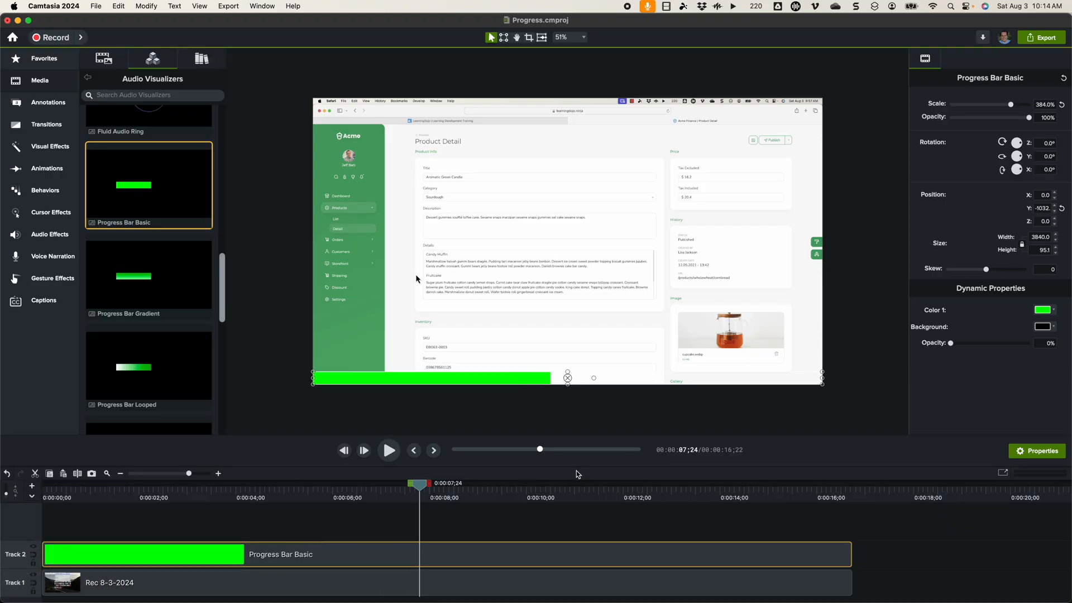
mouse_move(963, 114)
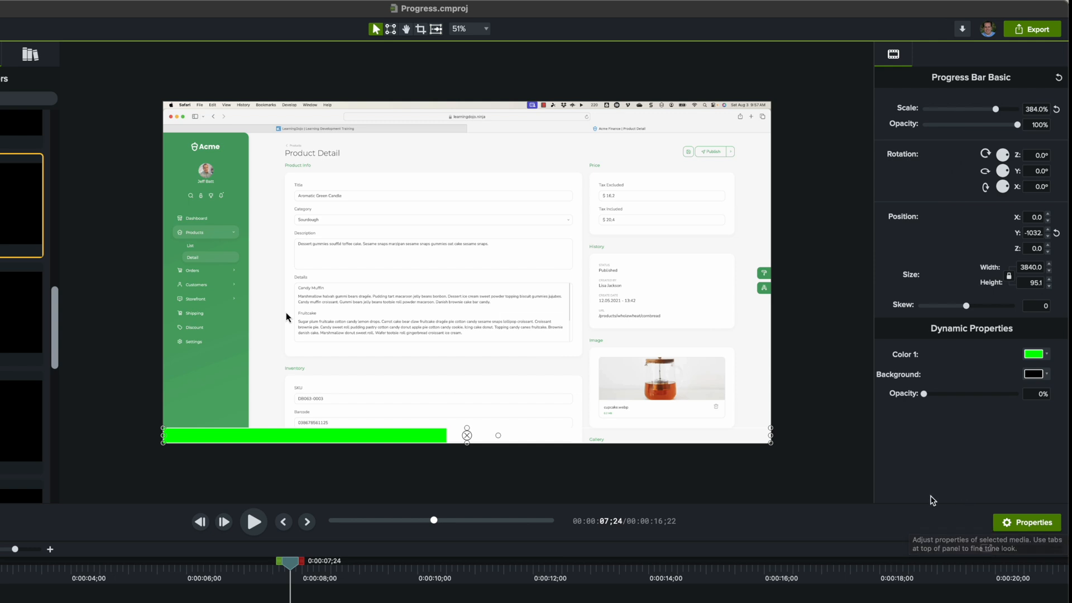
mouse_move(370, 450)
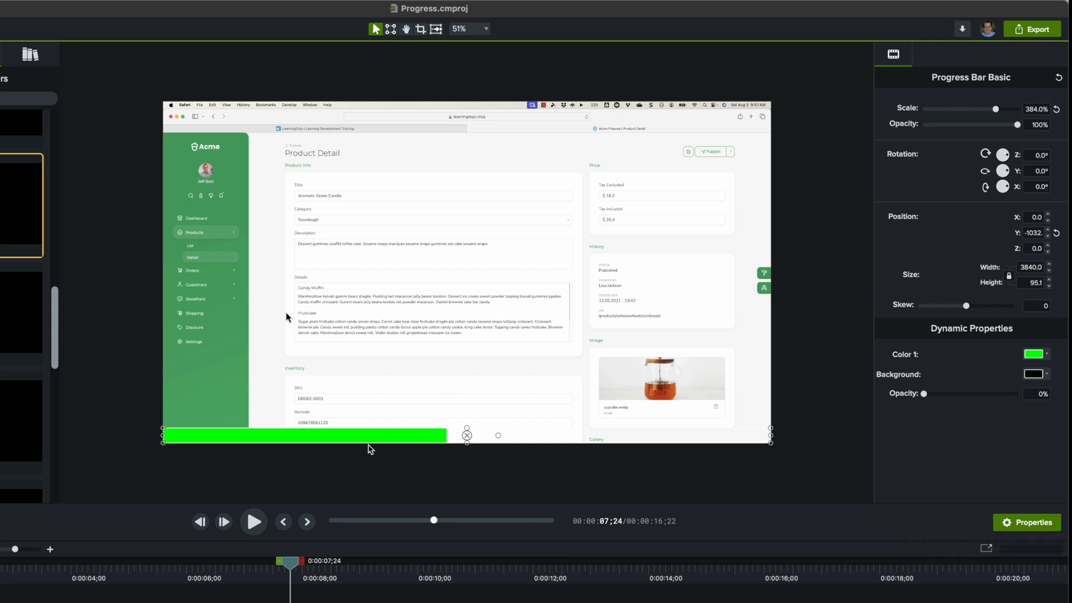
mouse_move(939, 344)
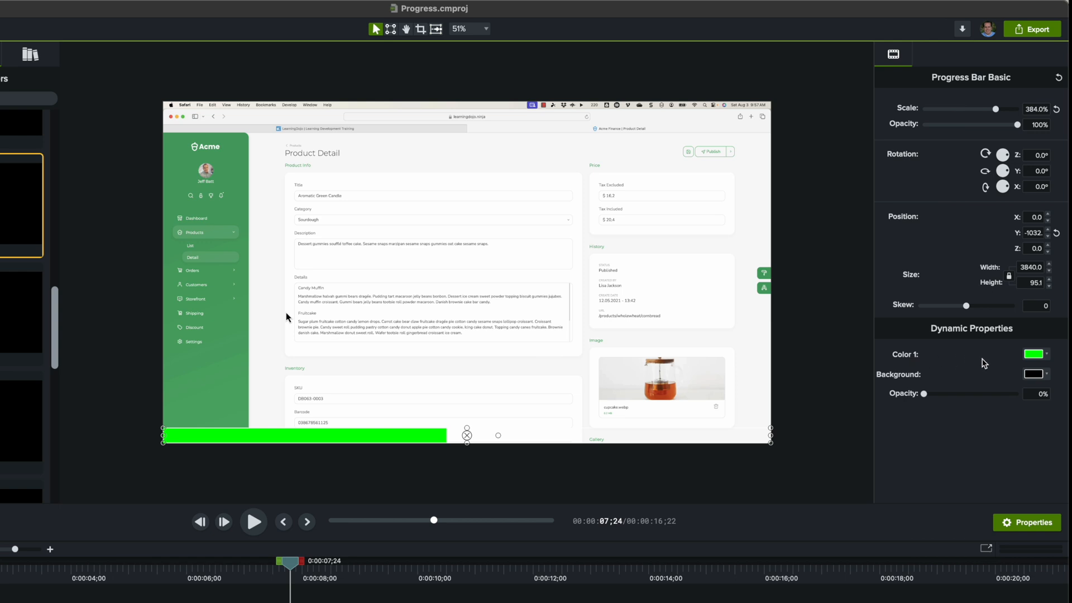
mouse_move(924, 401)
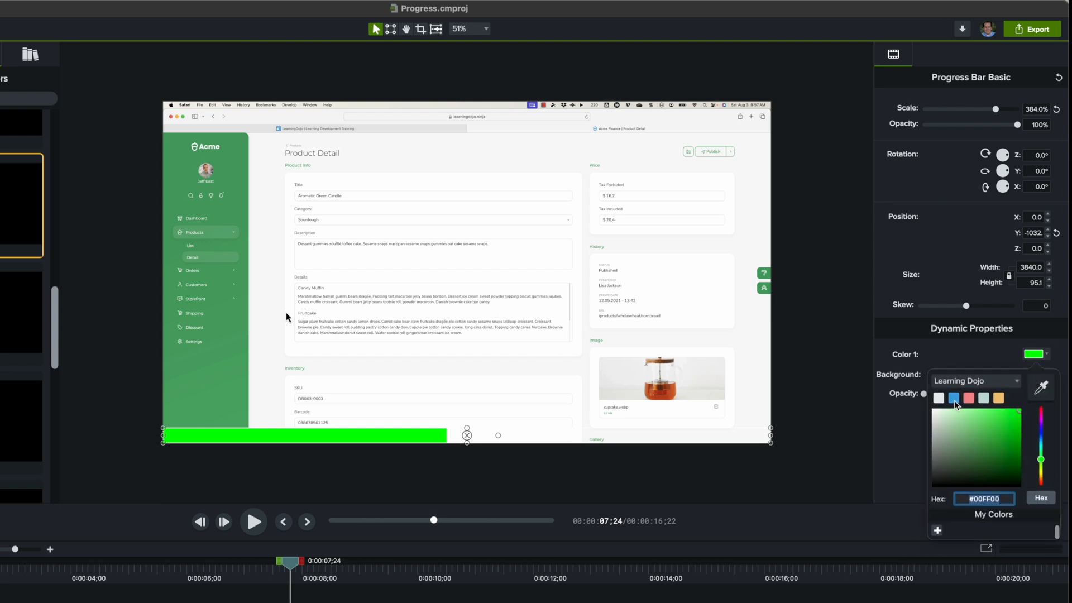
Fill the bar blue (#47A5E1) over a grey background at about 27% opacity
left_click(953, 397)
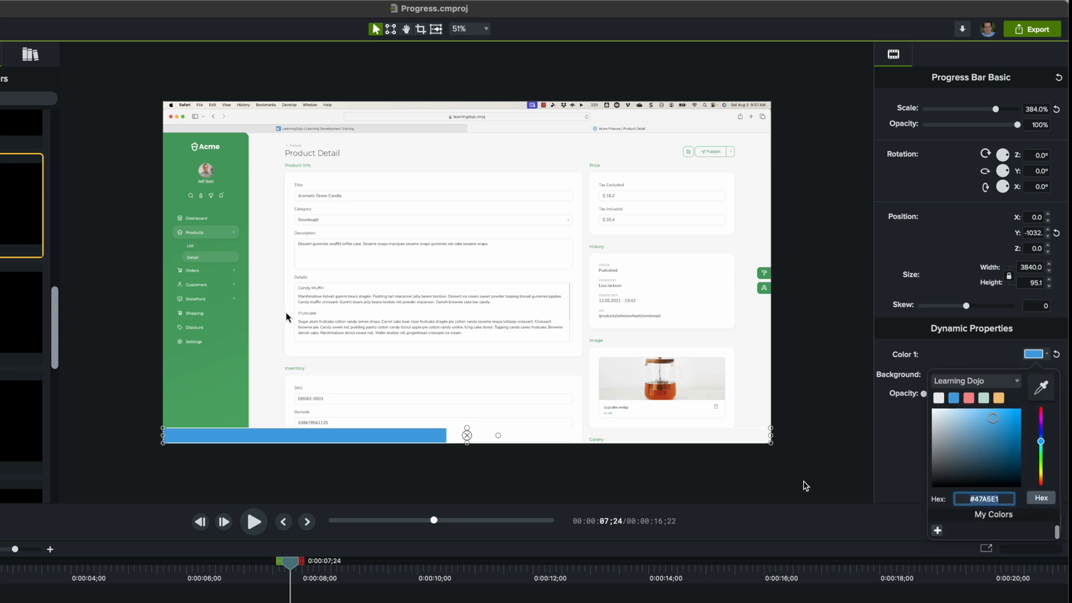
mouse_move(833, 433)
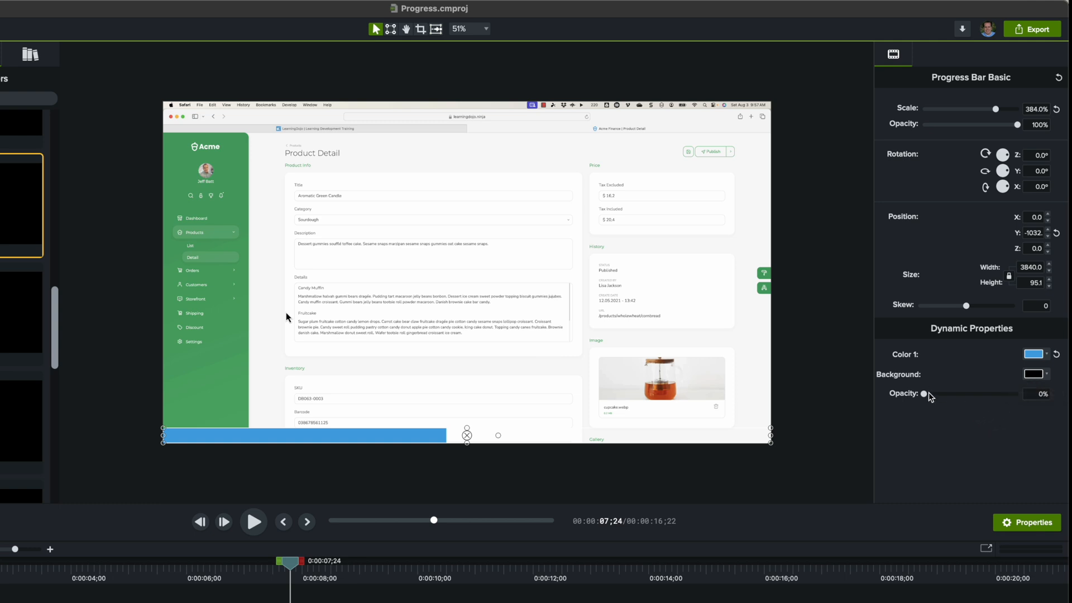
left_click_drag(924, 394, 949, 394)
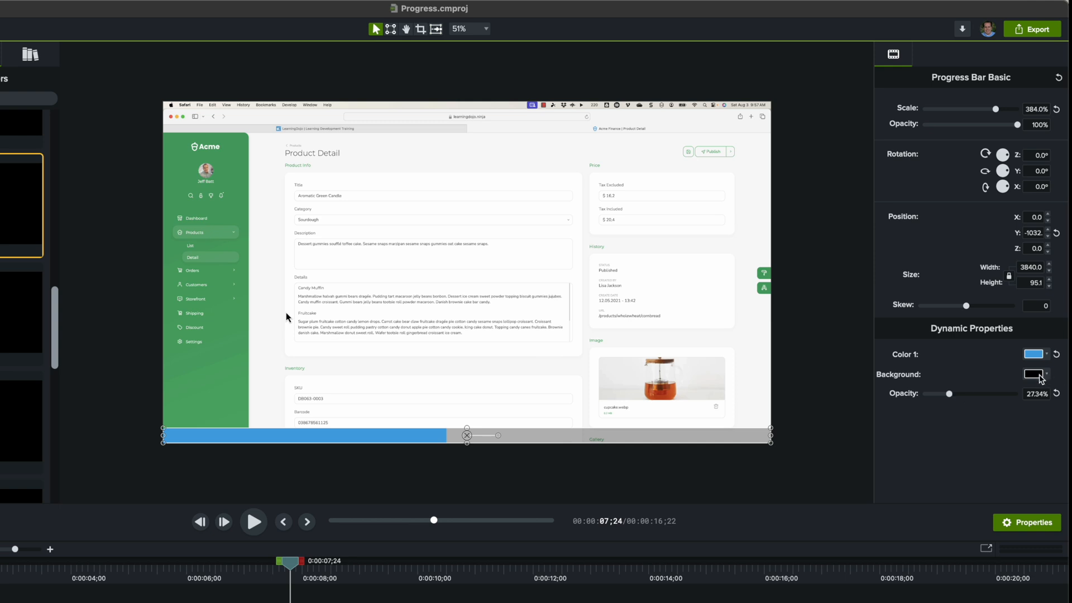
left_click(1034, 374)
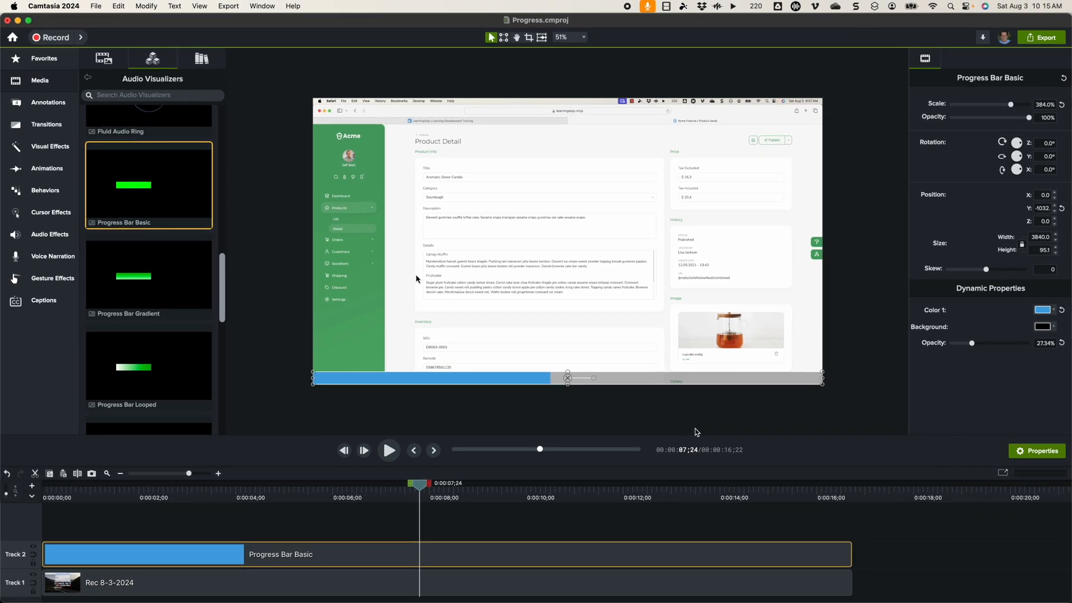
mouse_move(539, 379)
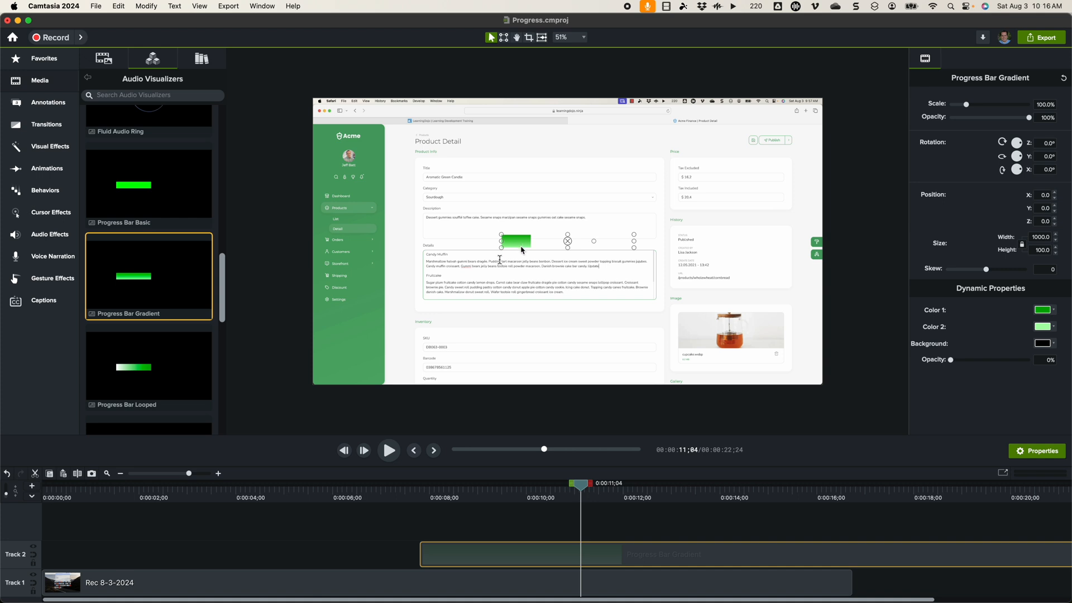
mouse_move(554, 495)
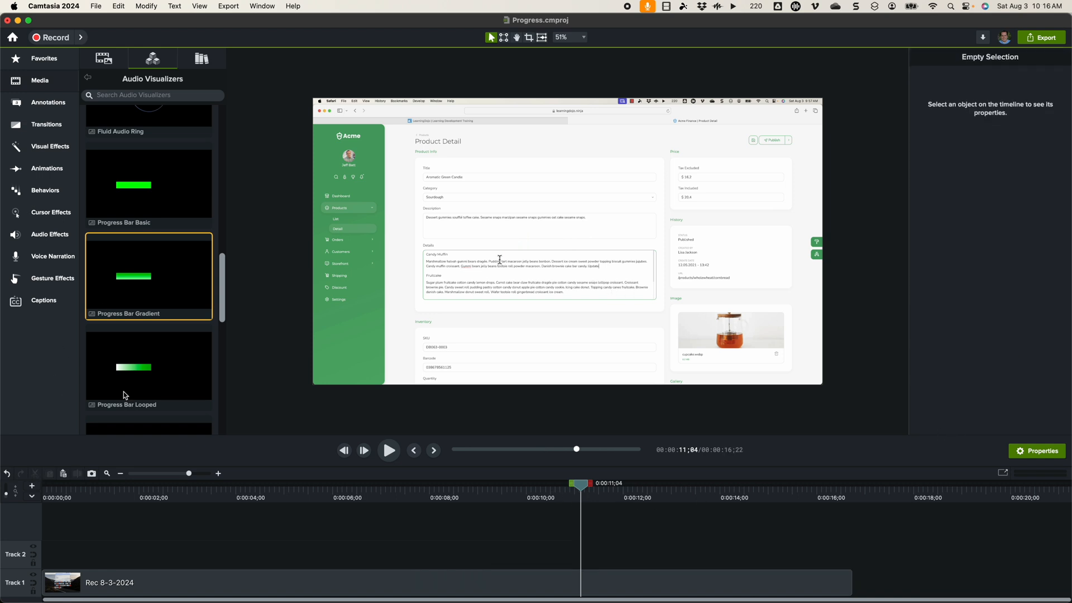
left_click_drag(149, 366, 714, 554)
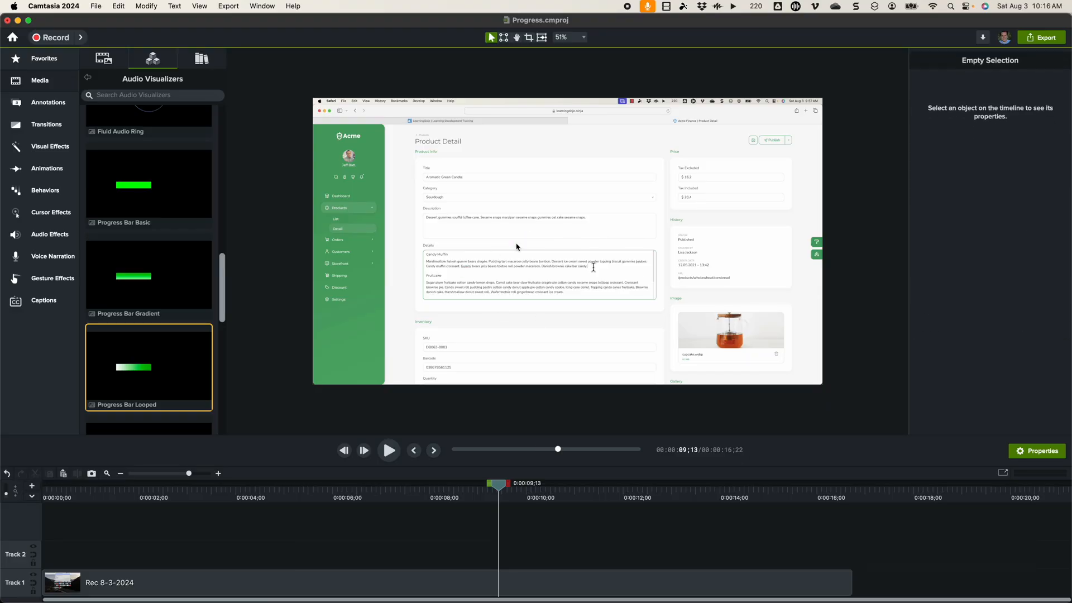
Add a Range Counter and place it in the video's lower-left corner
scroll("down", 3)
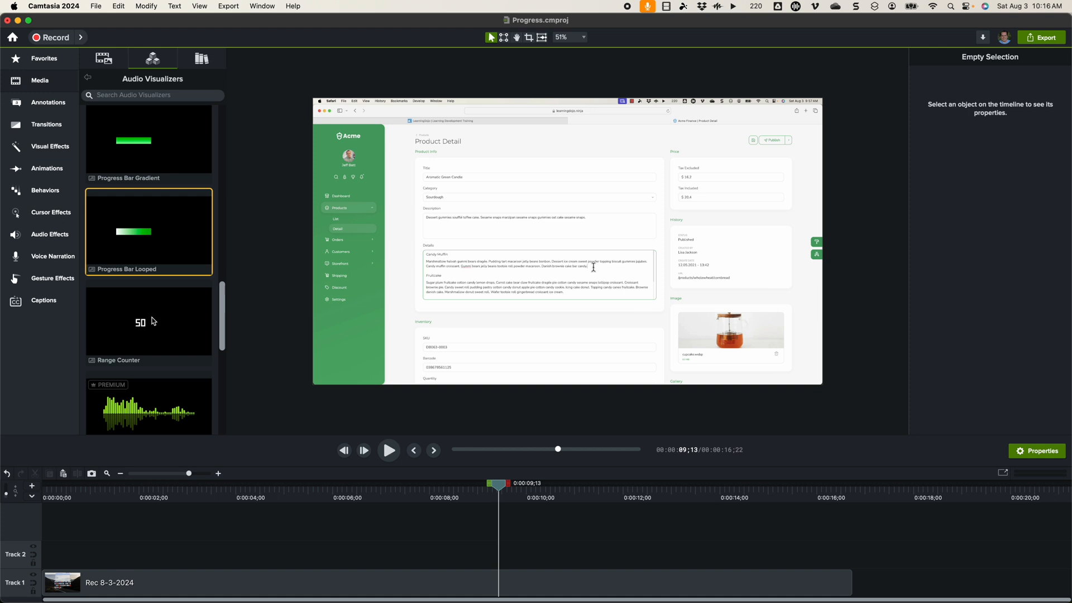
mouse_move(152, 321)
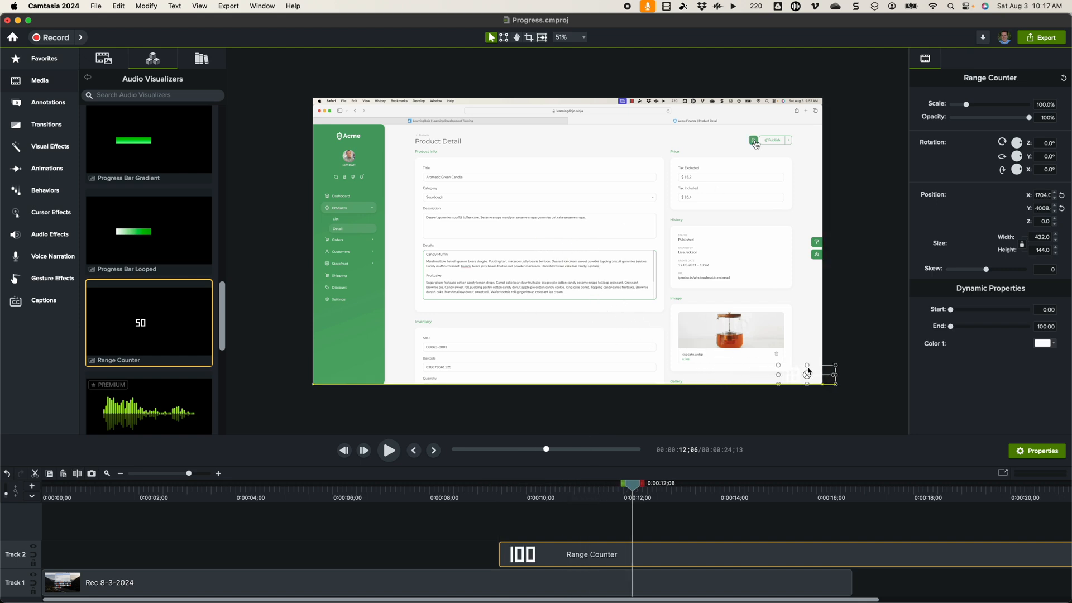
left_click_drag(806, 373, 354, 373)
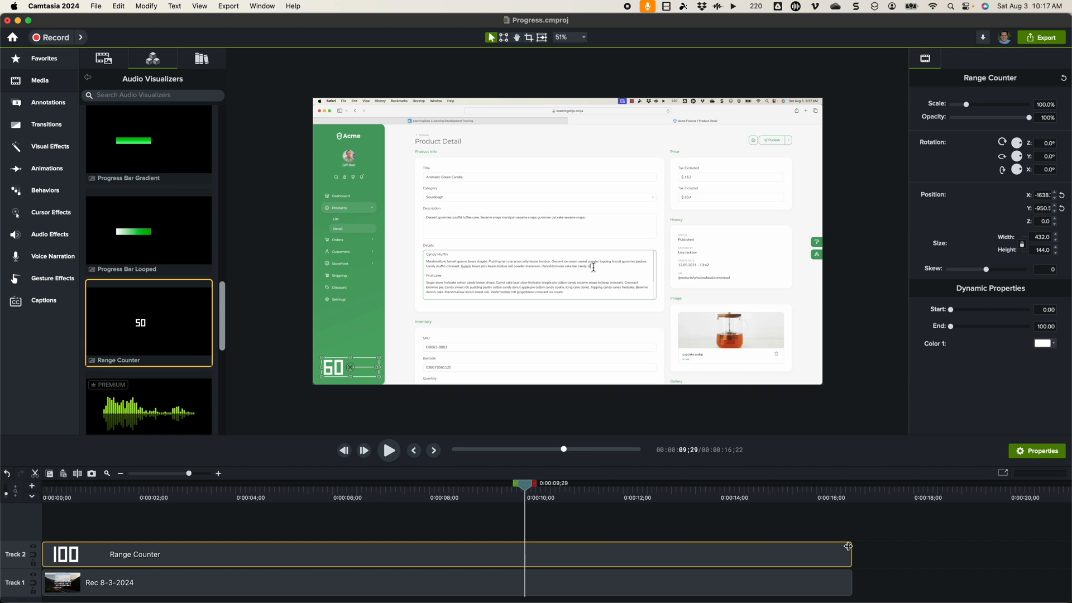
mouse_move(838, 540)
type("16")
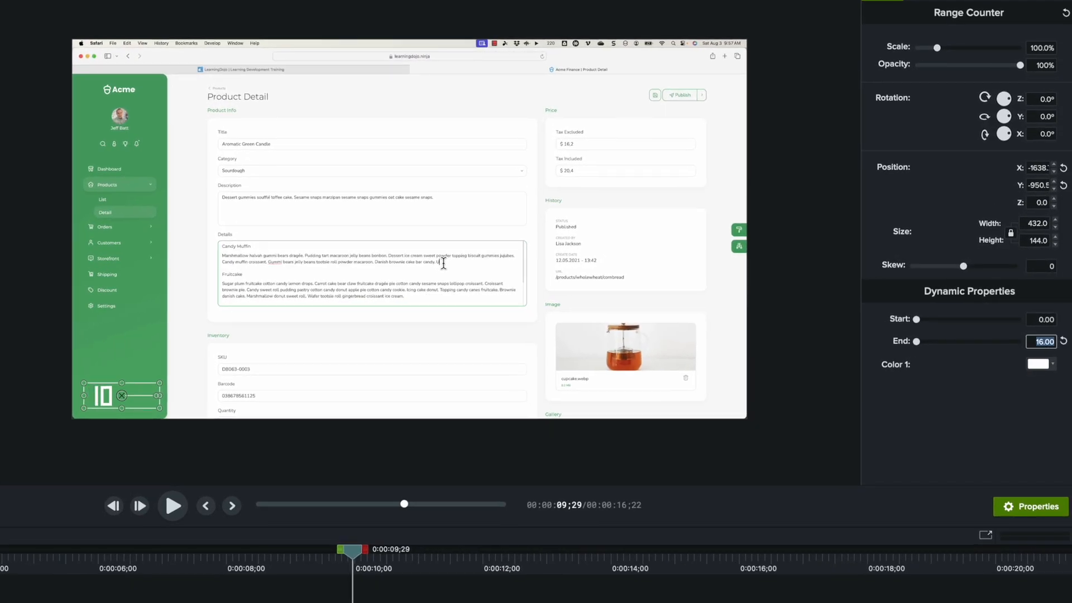
Preview the counter from near the start of the recording after setting End to 16
left_click_drag(405, 504, 282, 503)
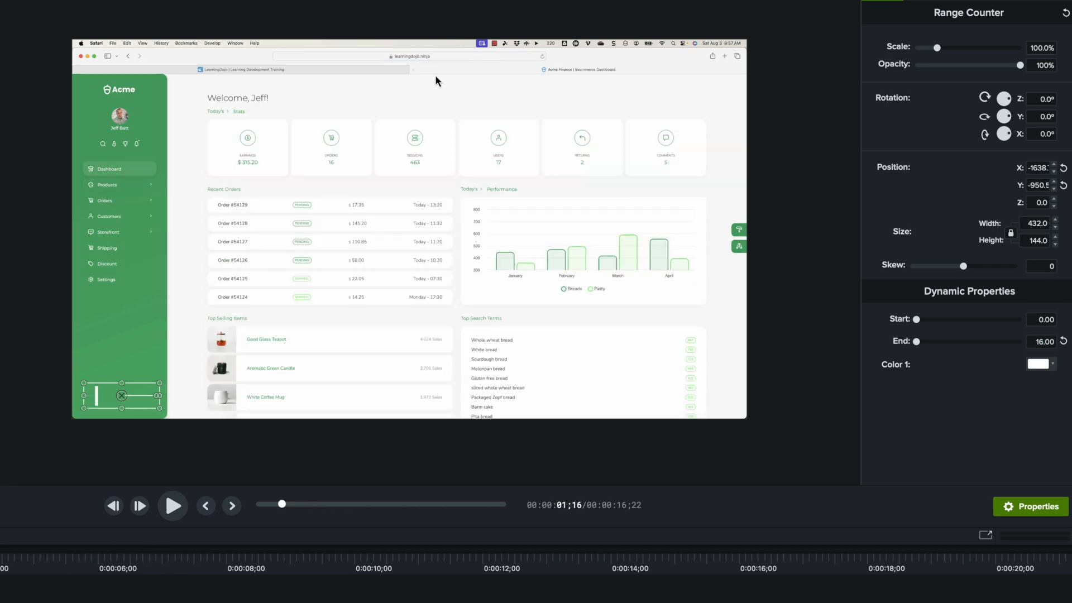
left_click(172, 505)
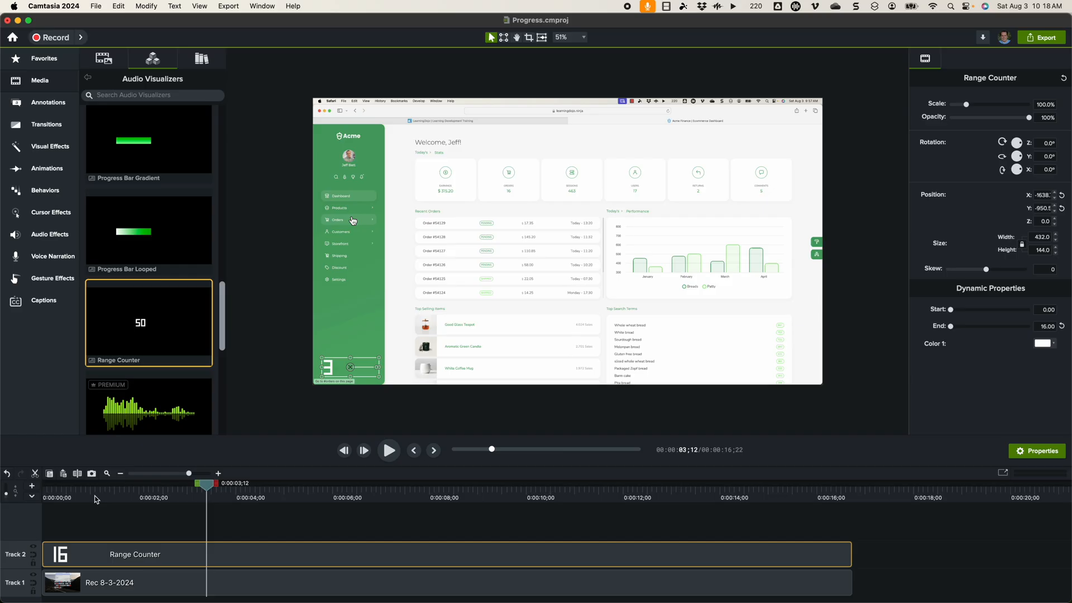
scroll("down", 3)
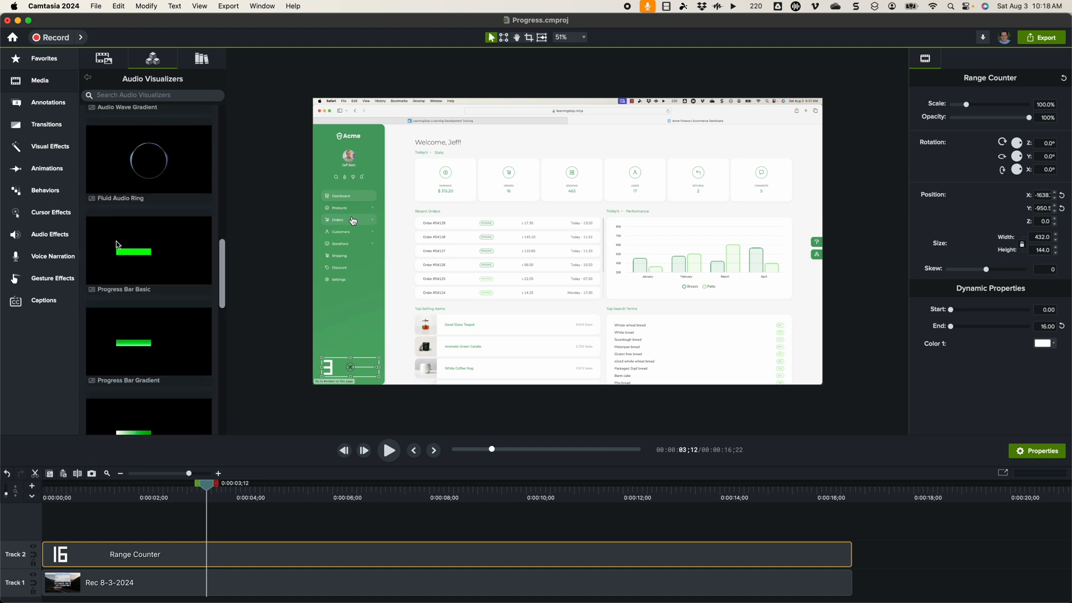
mouse_move(139, 140)
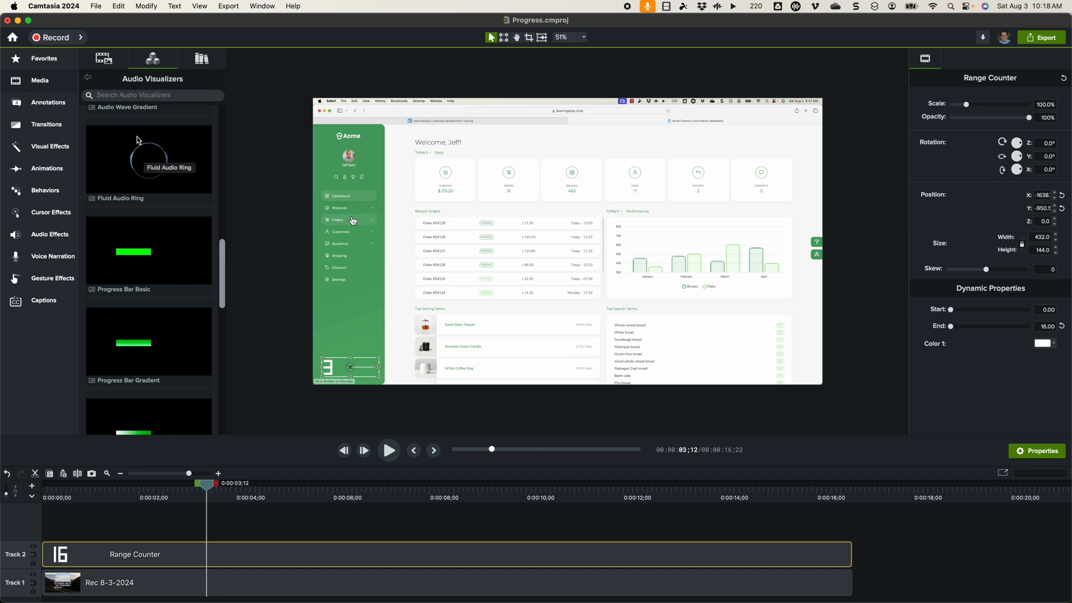
mouse_move(144, 158)
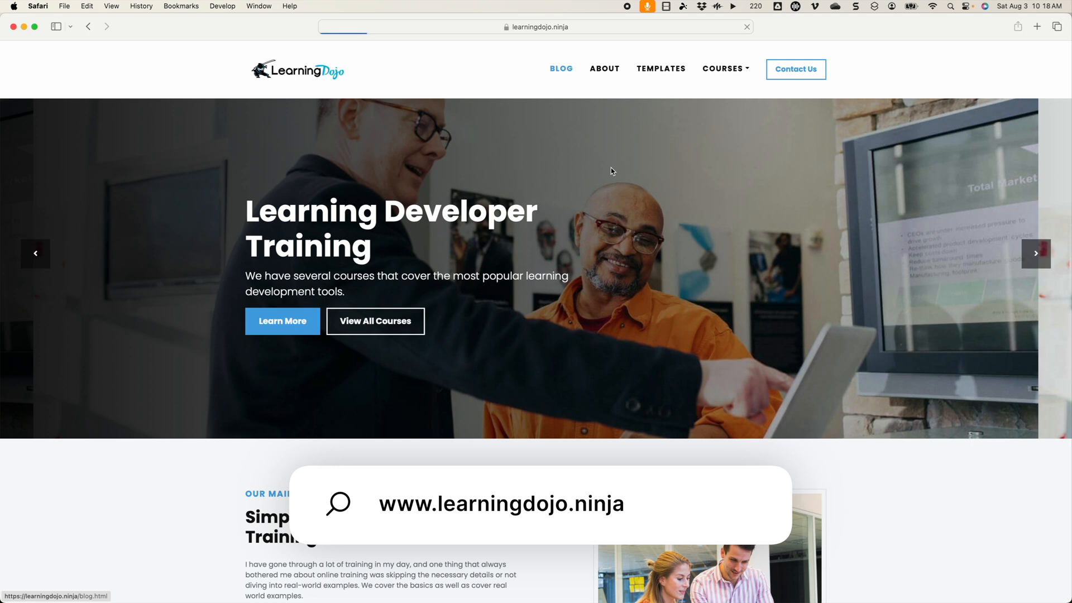
Show the Learning Blog page with the Courses menu expanded
left_click(560, 68)
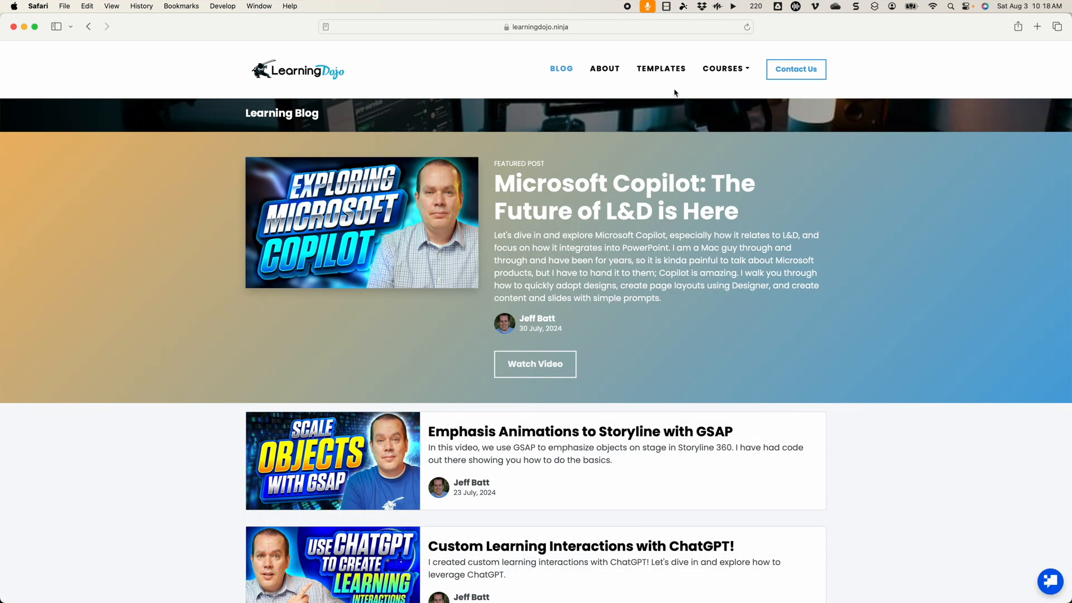
mouse_move(660, 68)
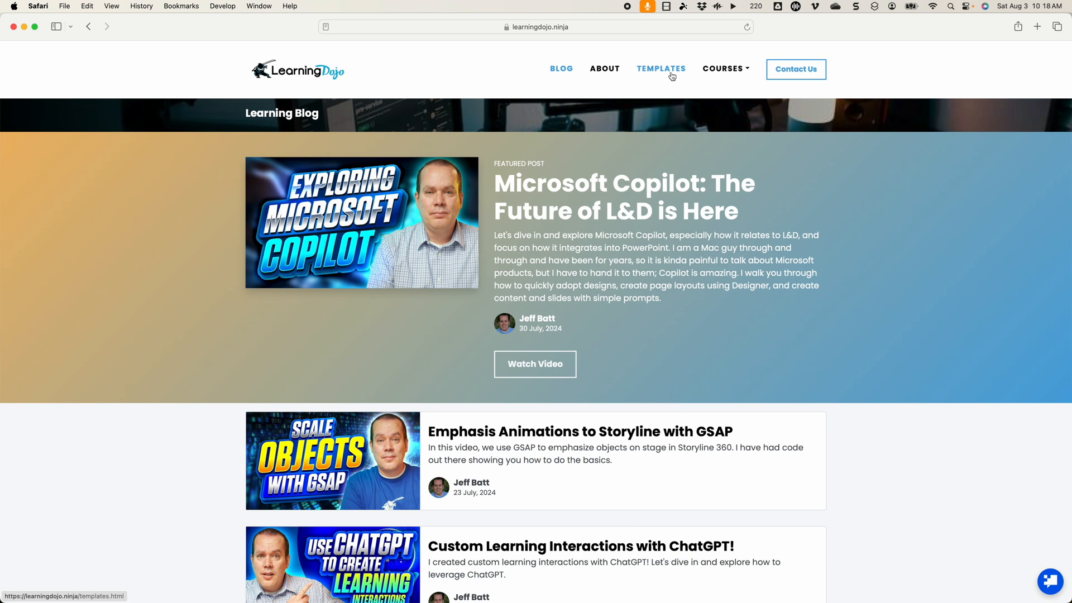
left_click(723, 68)
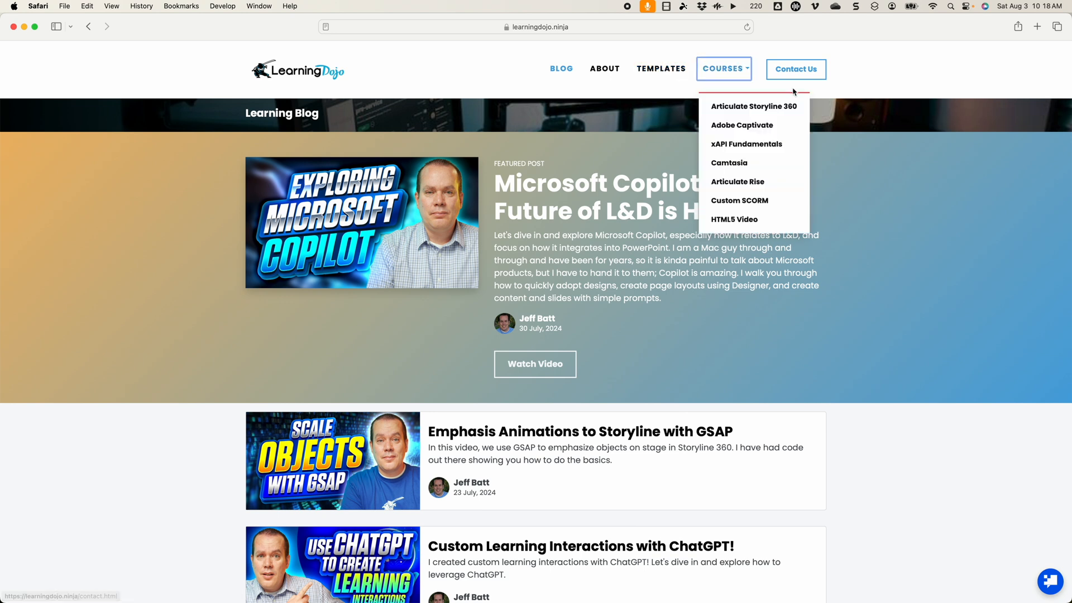
mouse_move(753, 106)
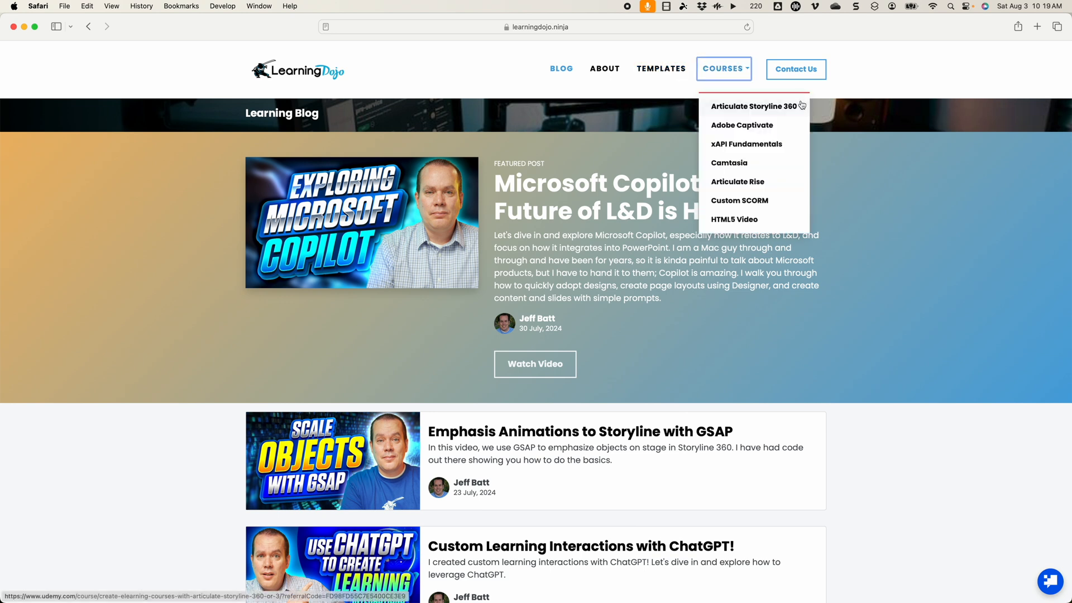
mouse_move(741, 125)
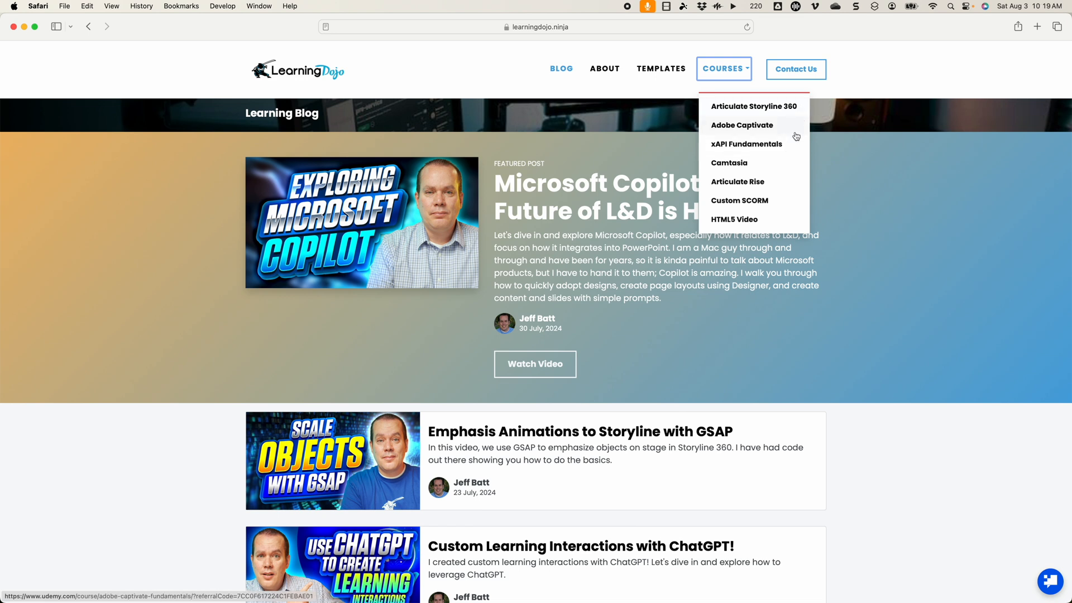
mouse_move(729, 163)
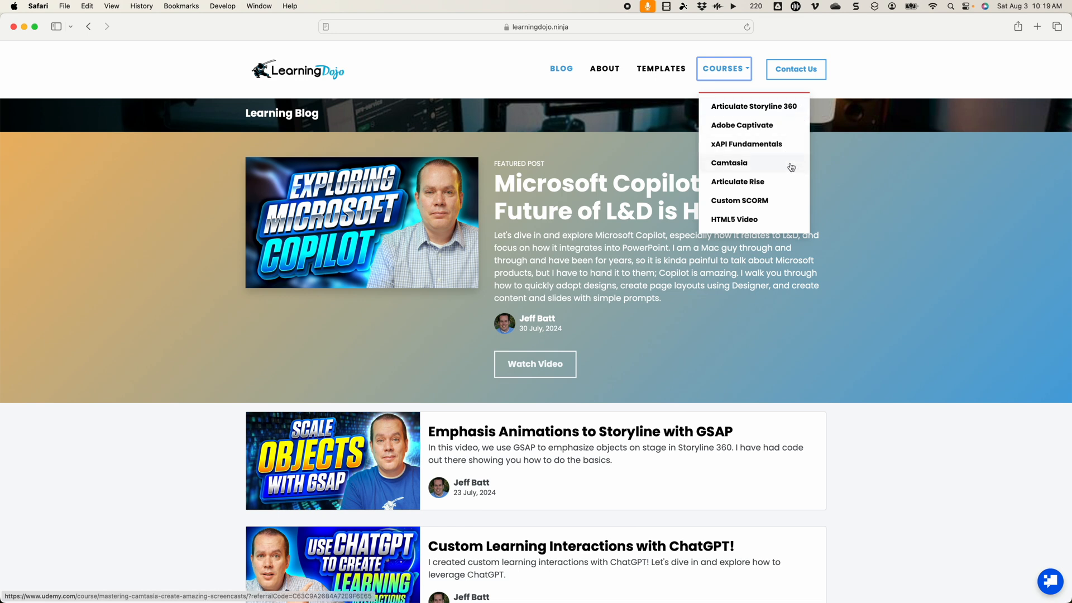
mouse_move(738, 181)
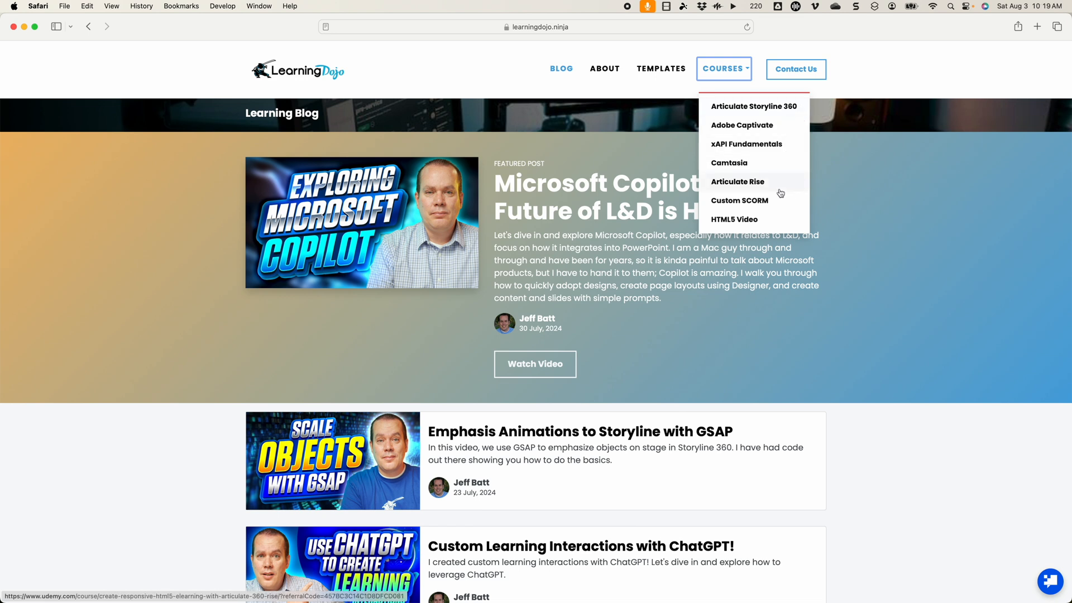
mouse_move(734, 220)
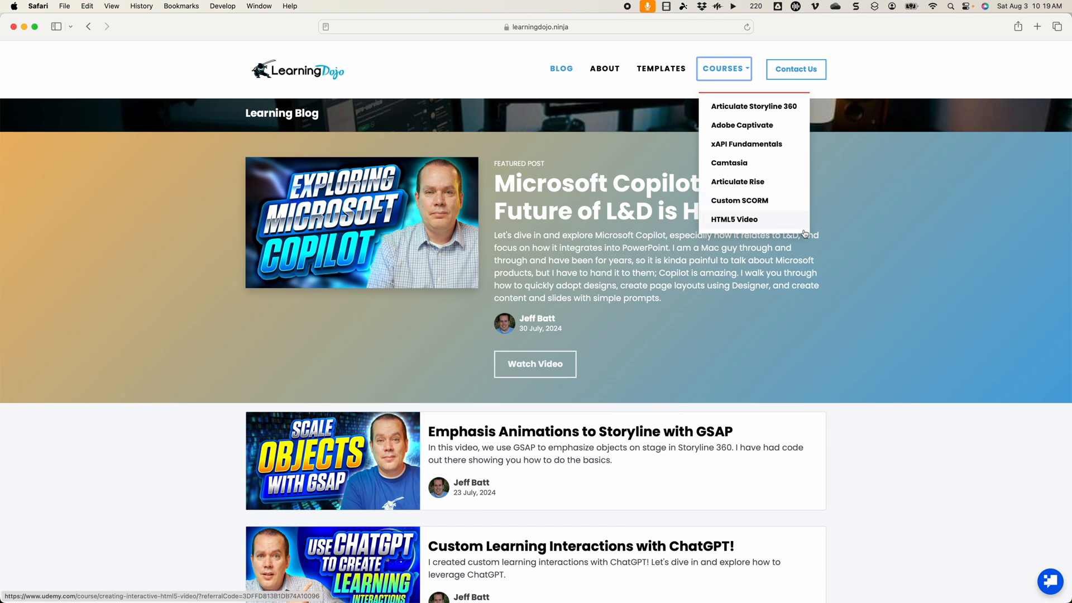